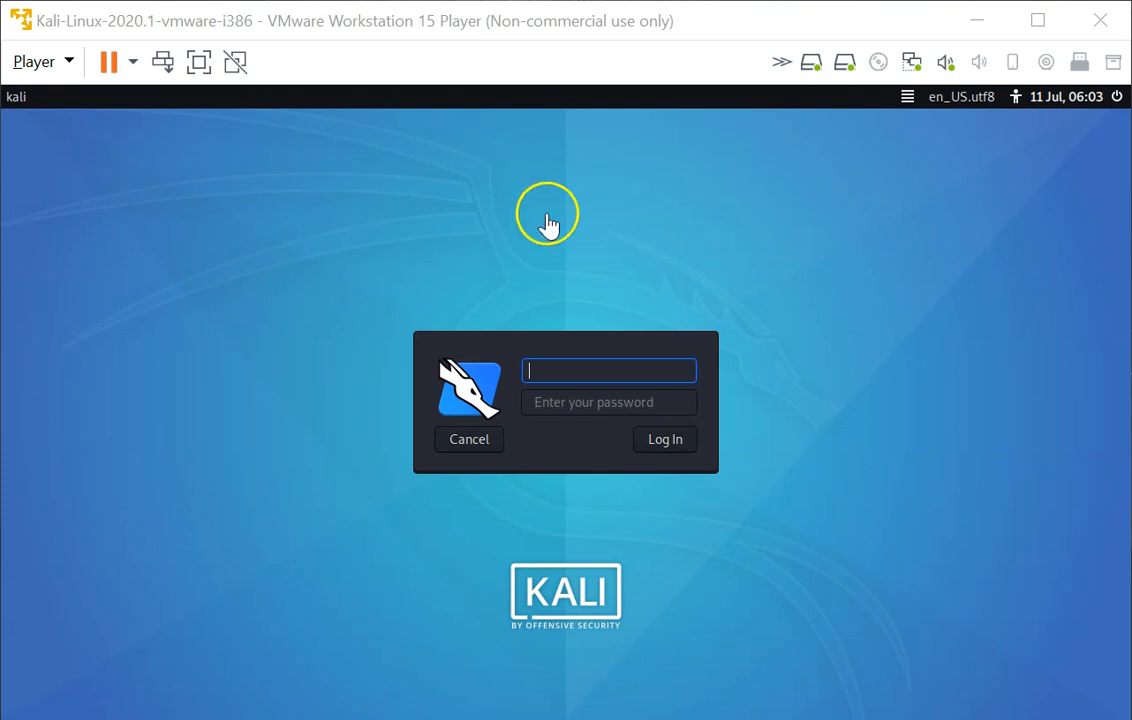
pyautogui.moveTo(1103, 168)
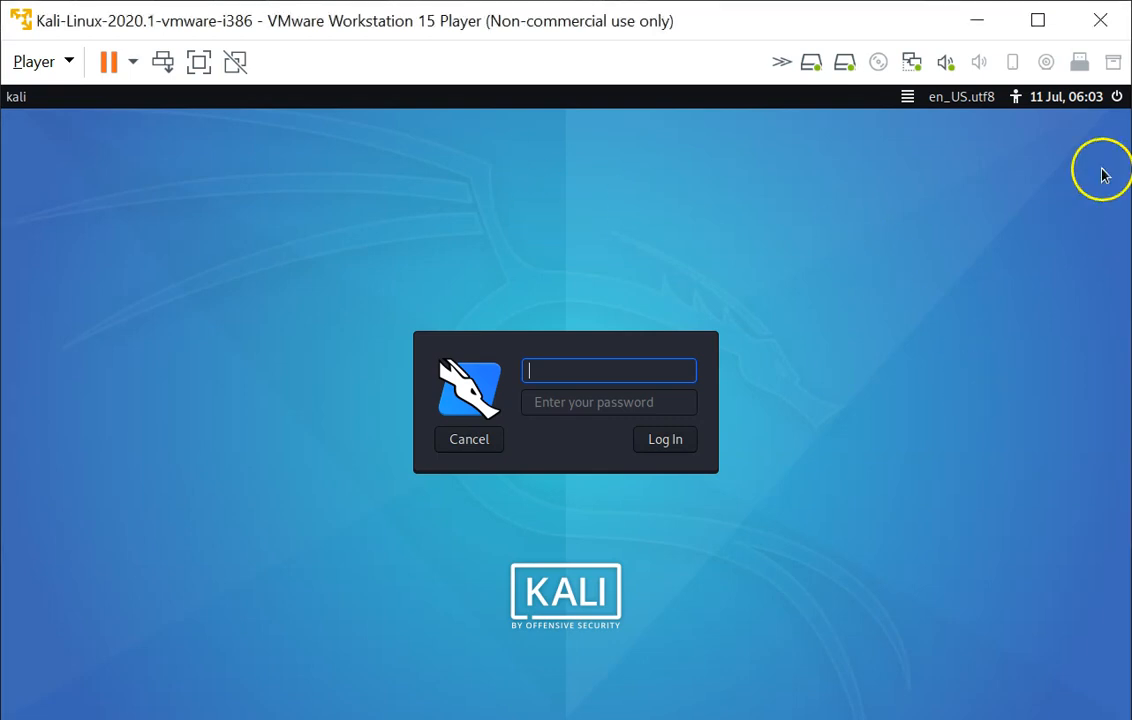
# Step: Restart Kali from the login screen's power menu and confirm the restart
pyautogui.click(1116, 96)
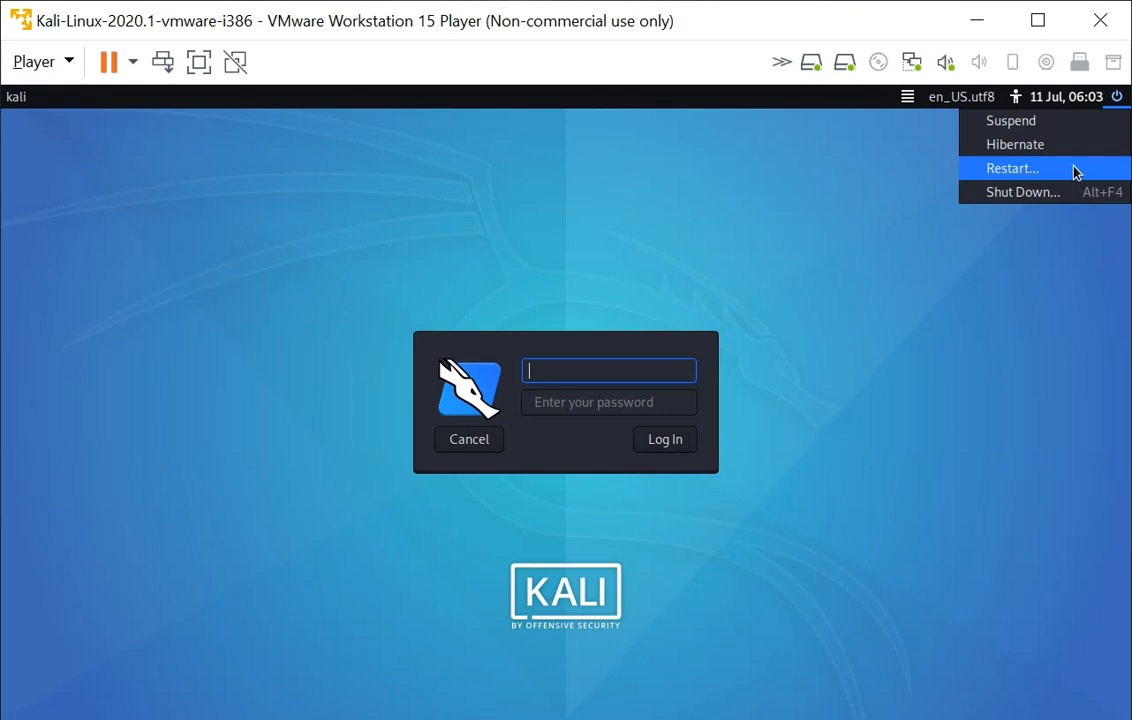
pyautogui.click(1013, 167)
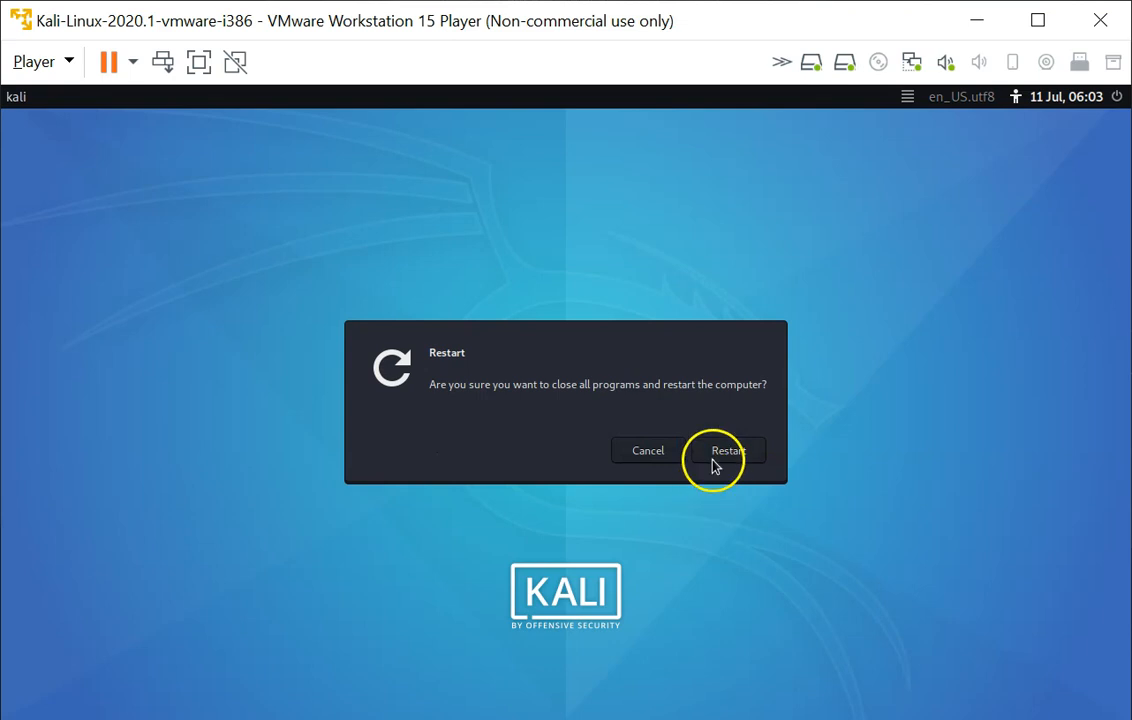
pyautogui.click(726, 450)
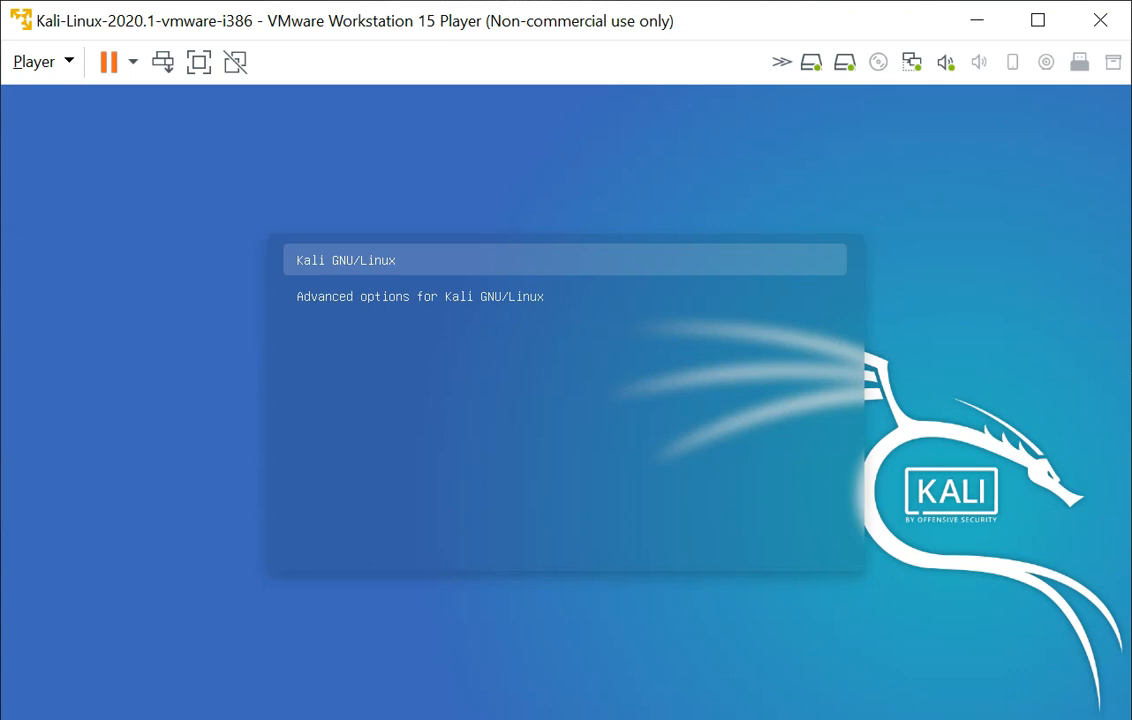
# Step: Change ro to rw, append init=/bin/bash to the Kali kernel line, and boot it
pyautogui.press('e')
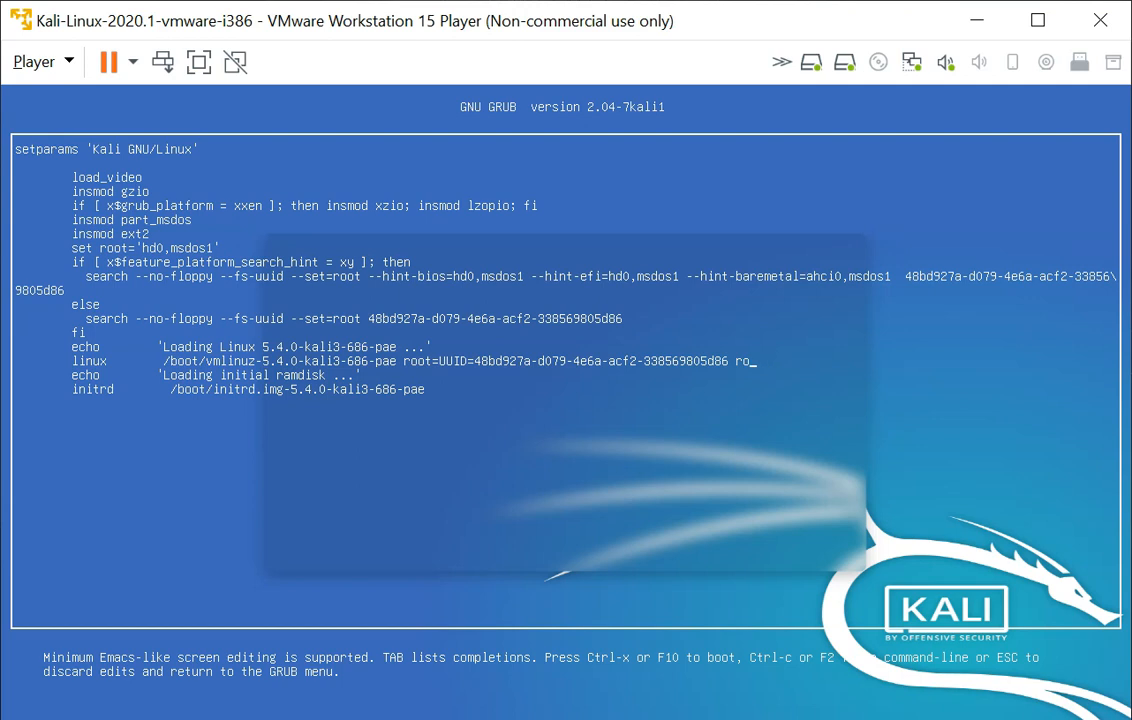
pyautogui.write('rw')
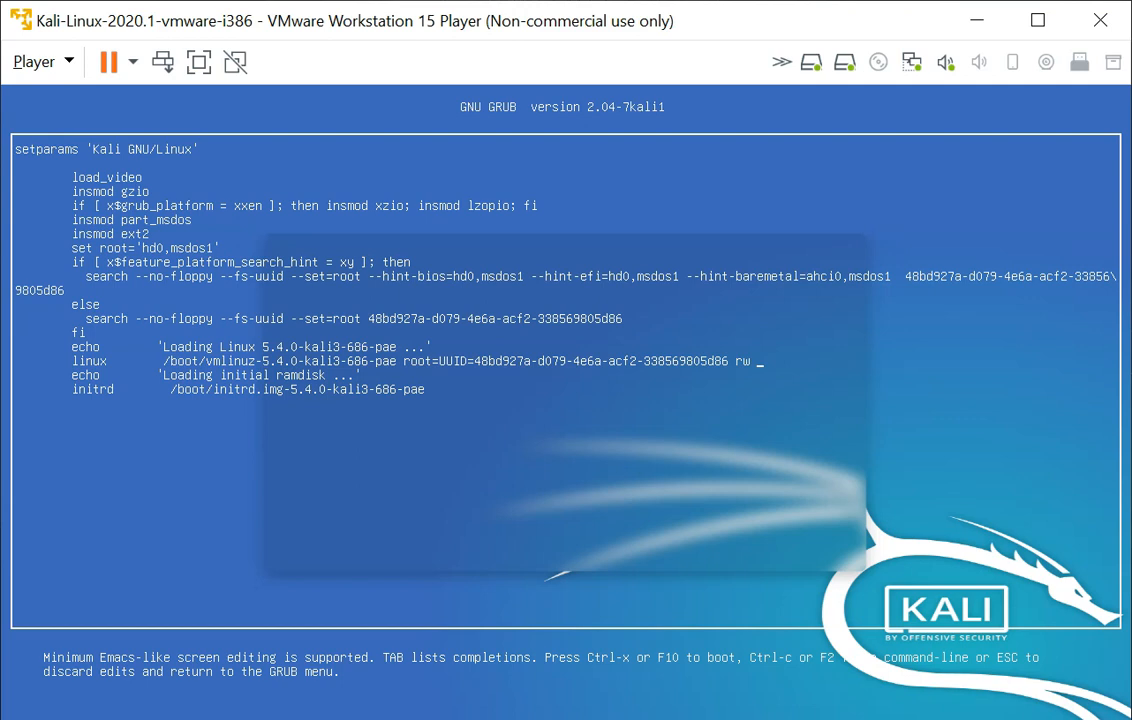
pyautogui.write('init')
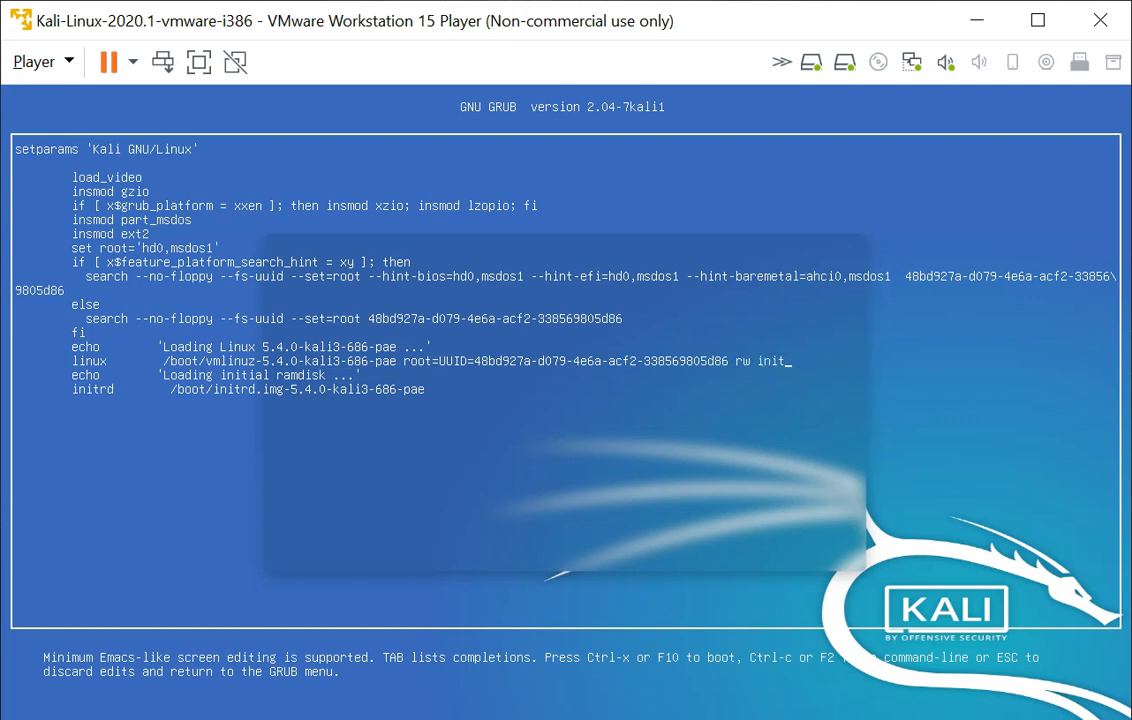
pyautogui.write('=/bin/bas')
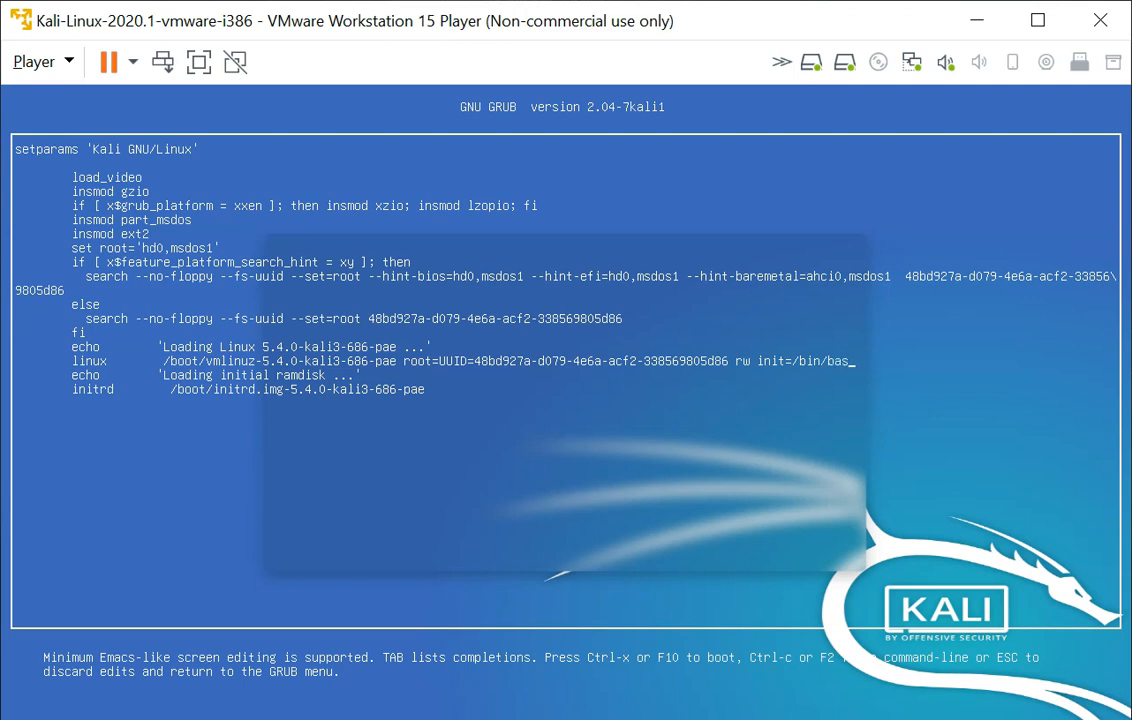
pyautogui.write('h')
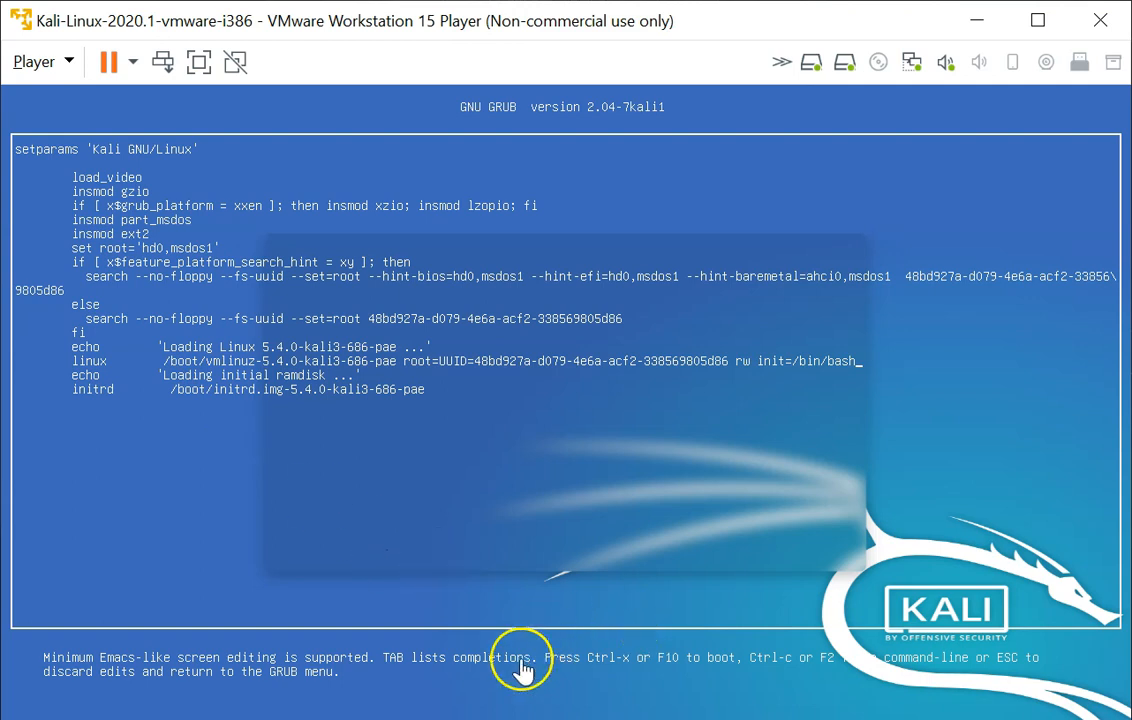
pyautogui.moveTo(650, 680)
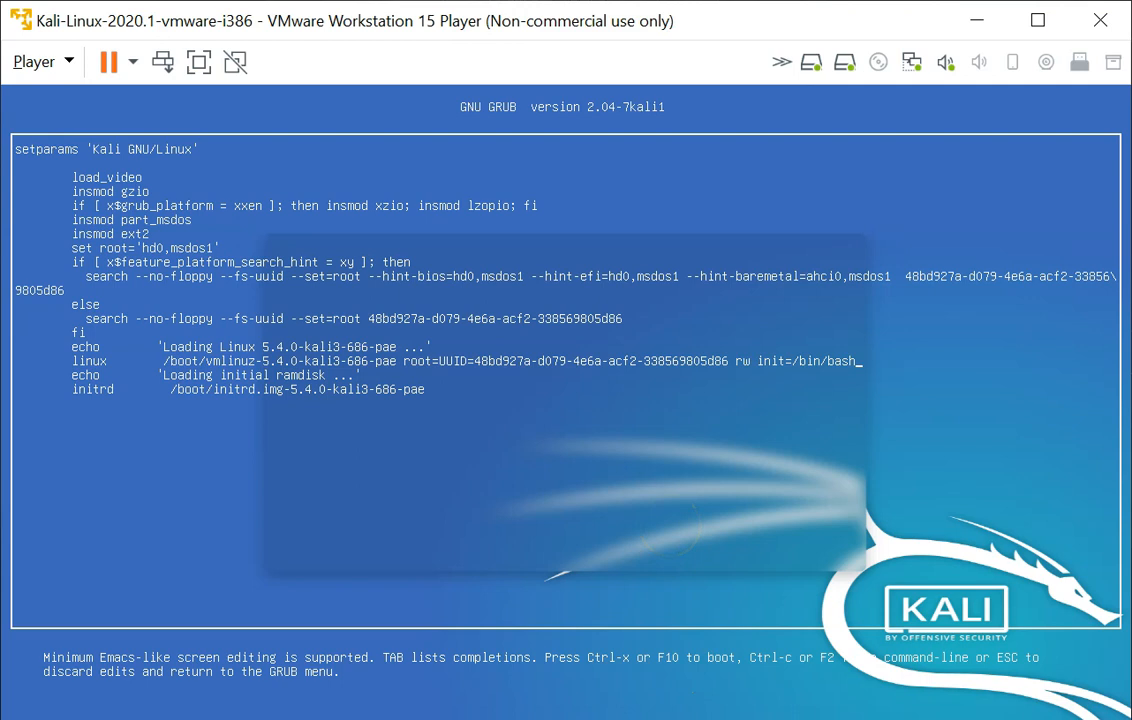
pyautogui.press('ctrl+x')
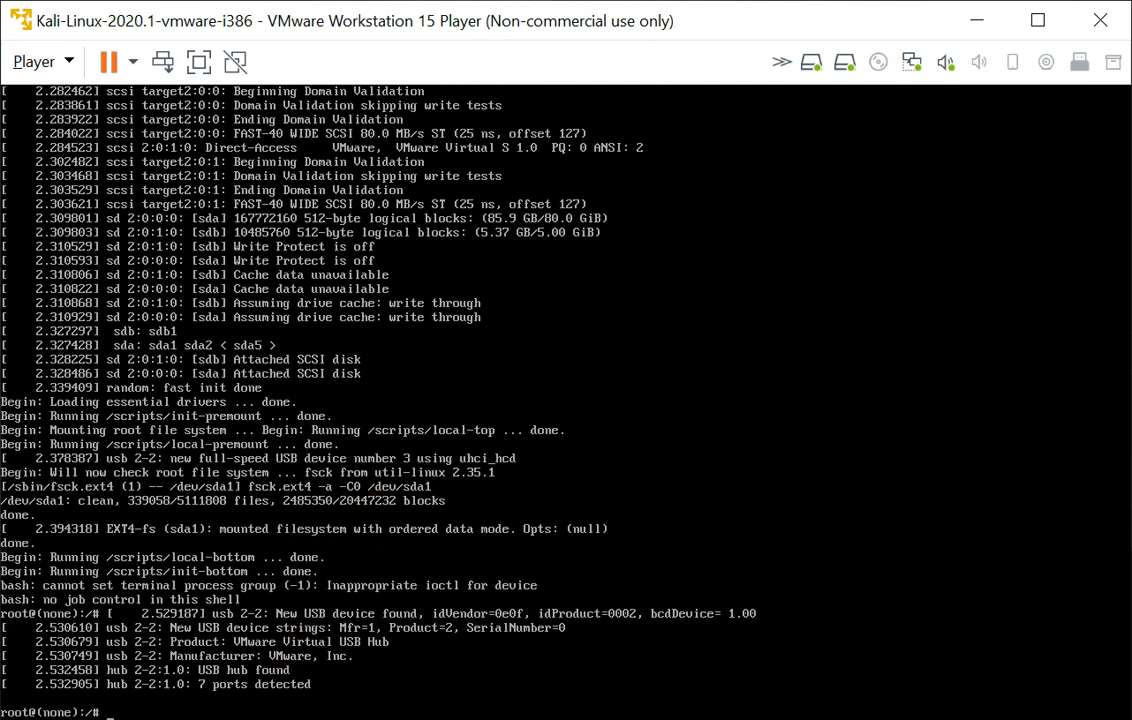
pyautogui.moveTo(105, 708)
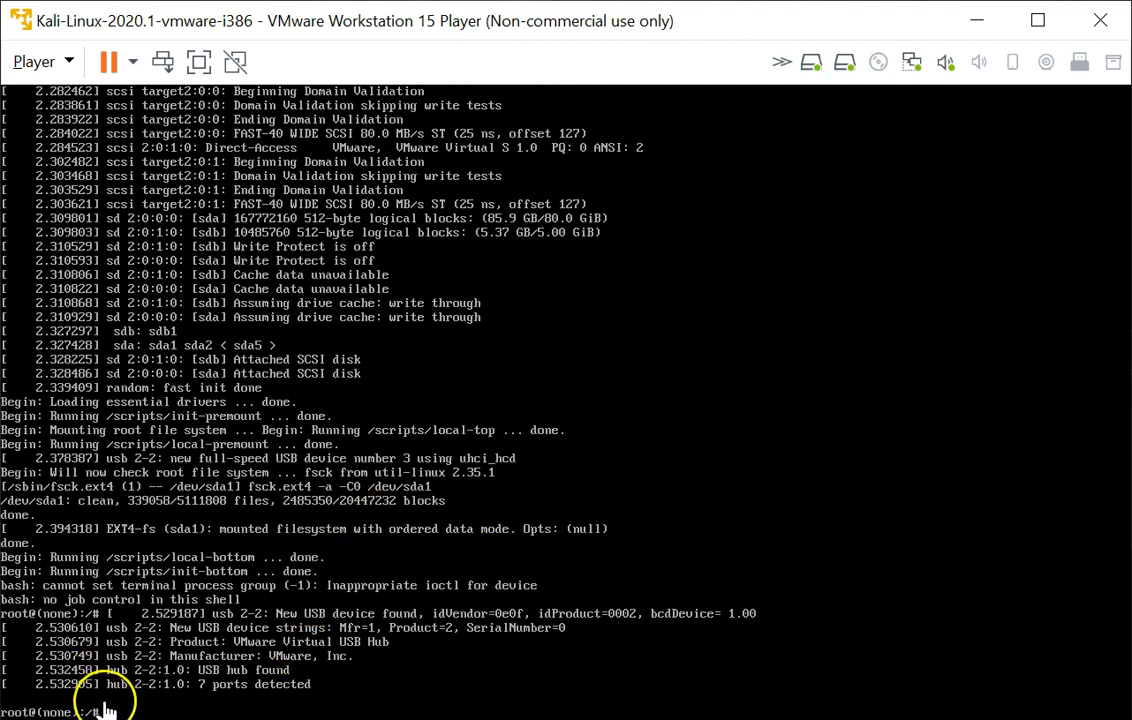
pyautogui.moveTo(330, 642)
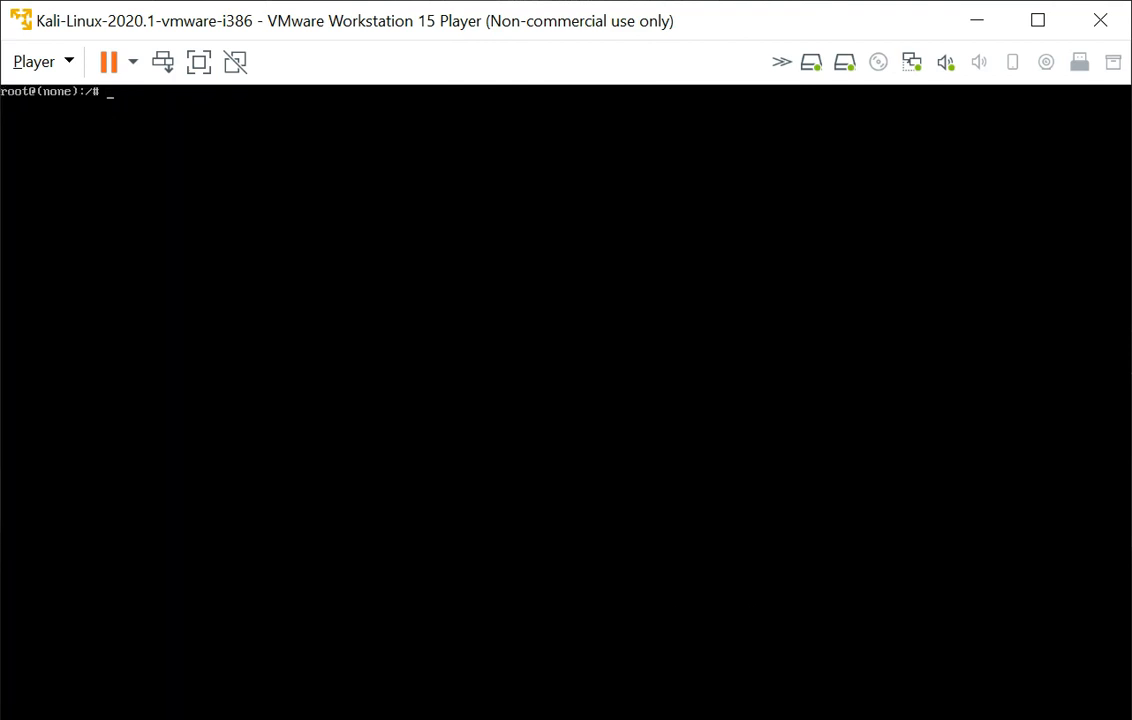
# Step: Check the shell runs as root with id, then set a new root password with passwd
pyautogui.write('id')
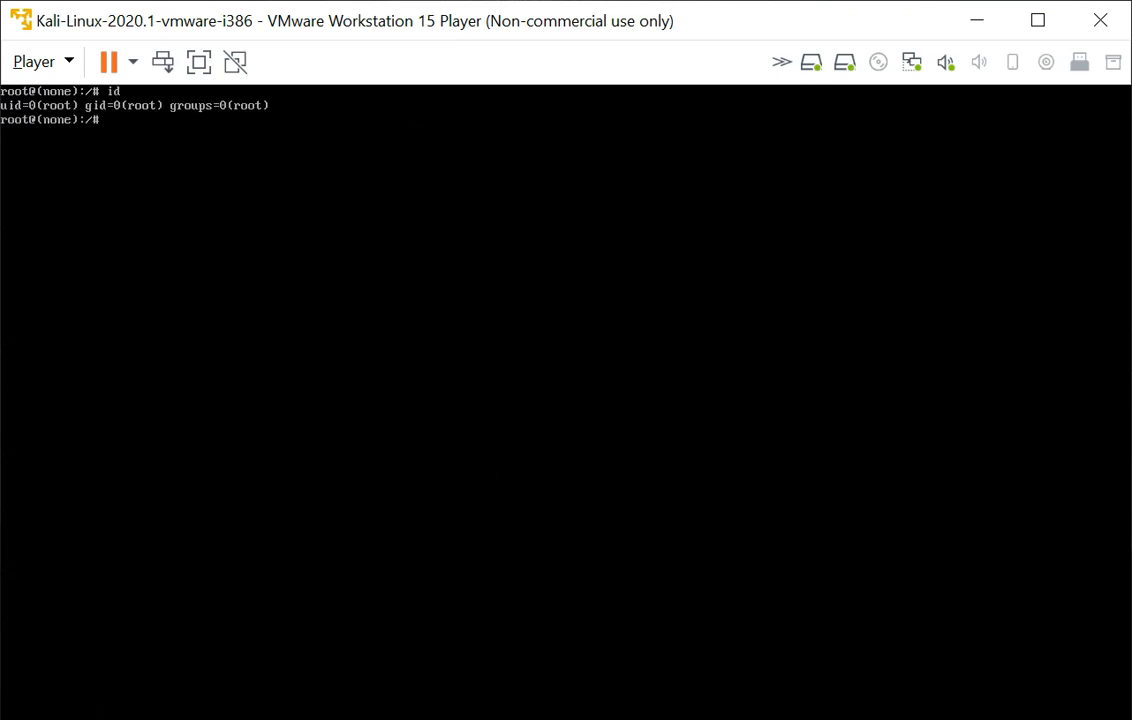
pyautogui.write('p')
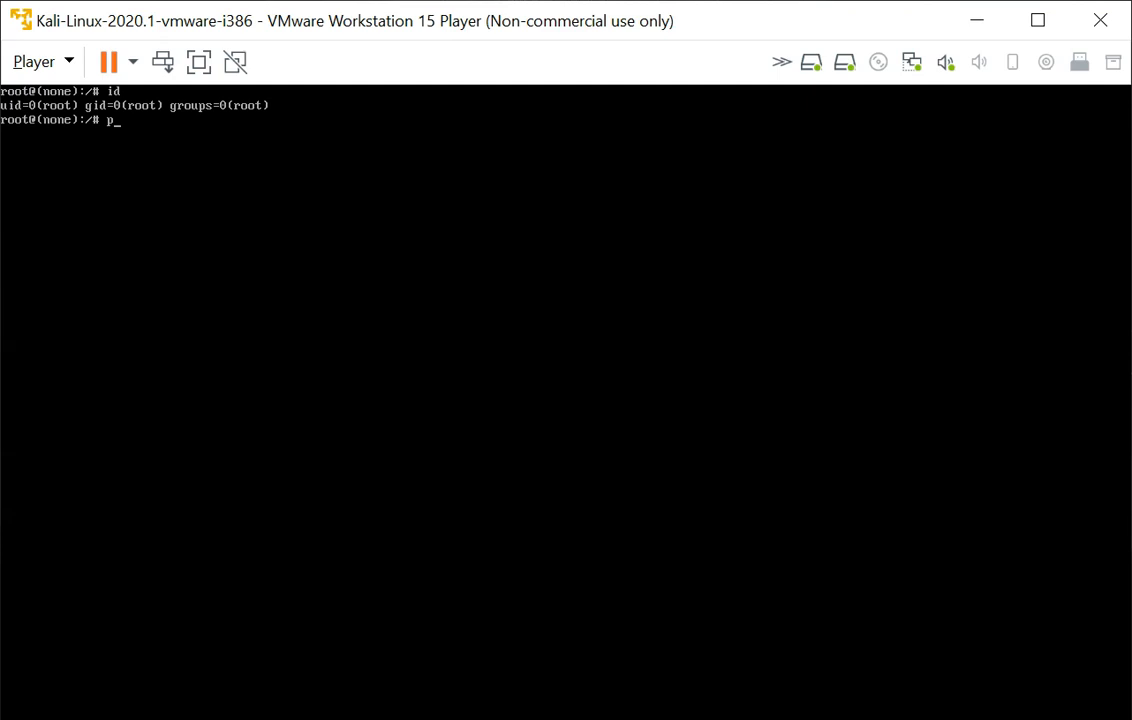
pyautogui.write('asswd root')
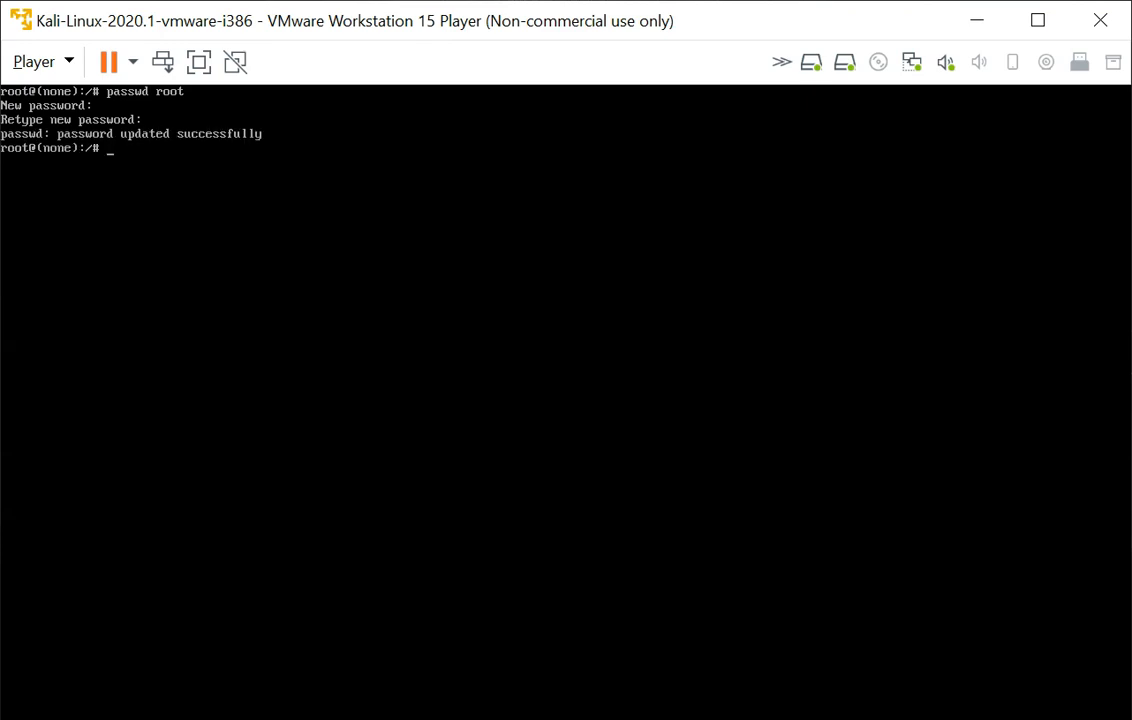
# Step: Compare /etc/shadow's modification time with the current date
pyautogui.write('ls -l /et')
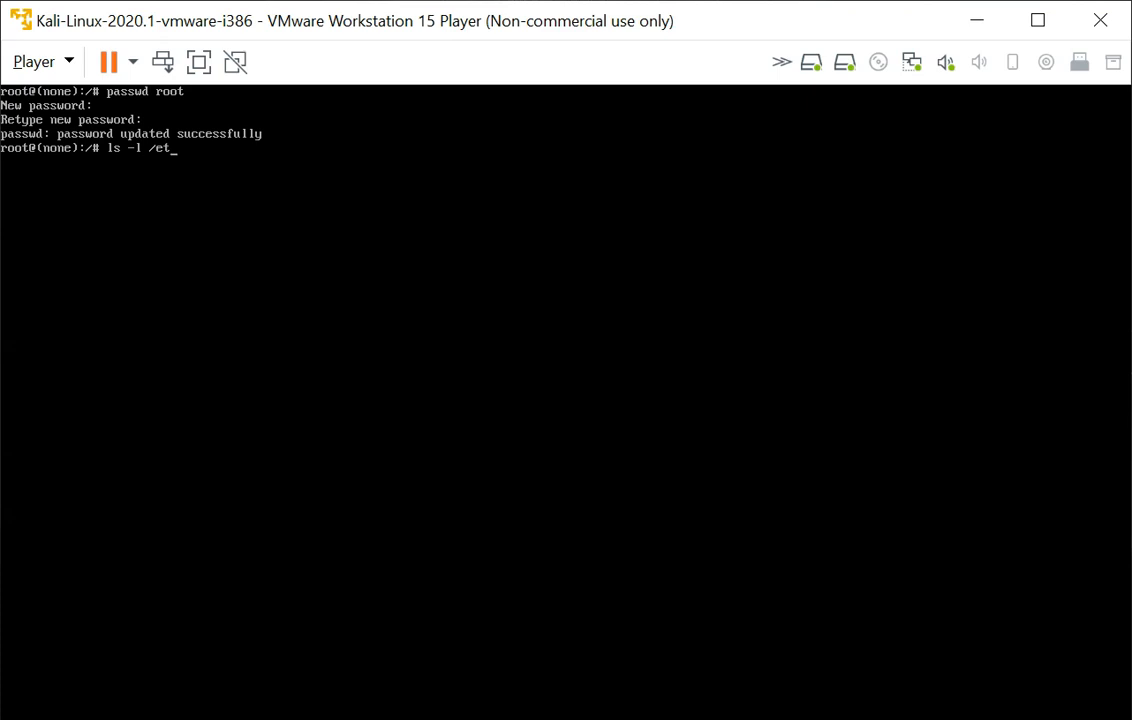
pyautogui.write('c/sajd')
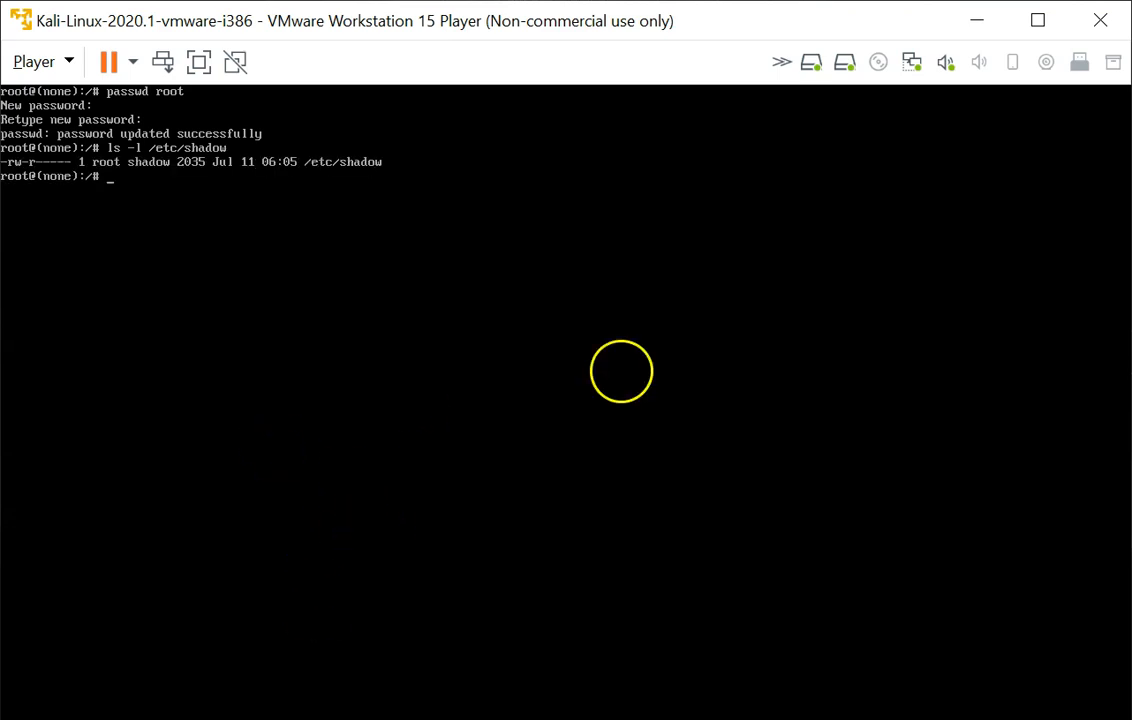
pyautogui.write('date')
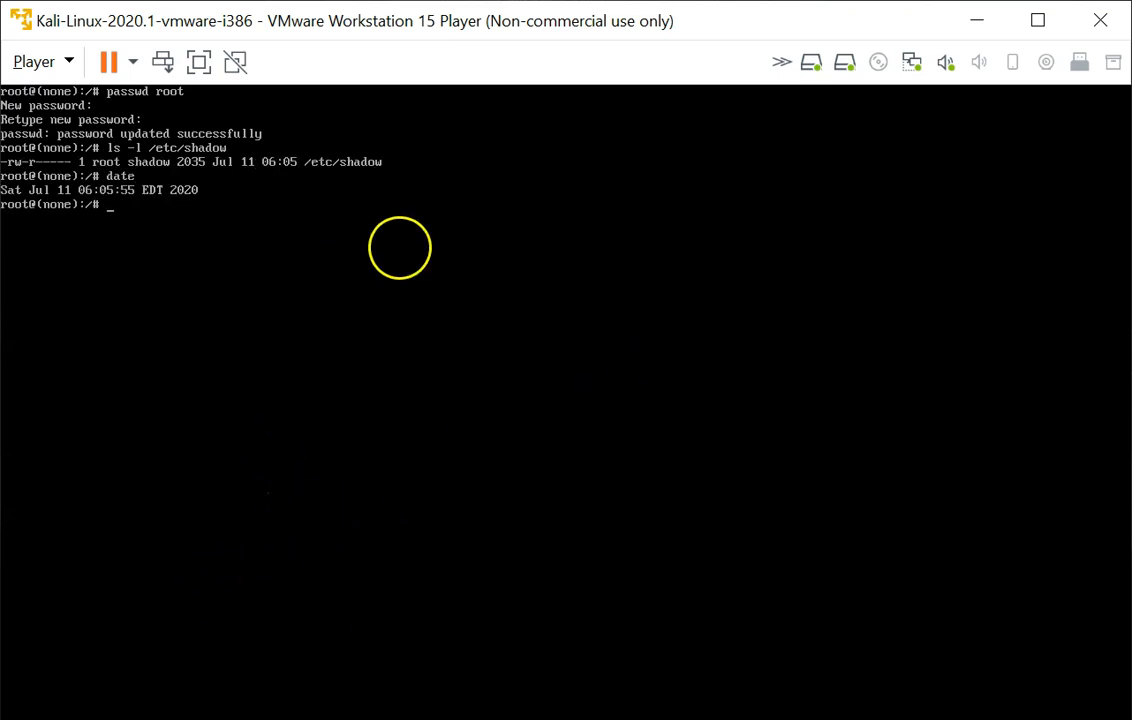
pyautogui.moveTo(197, 207)
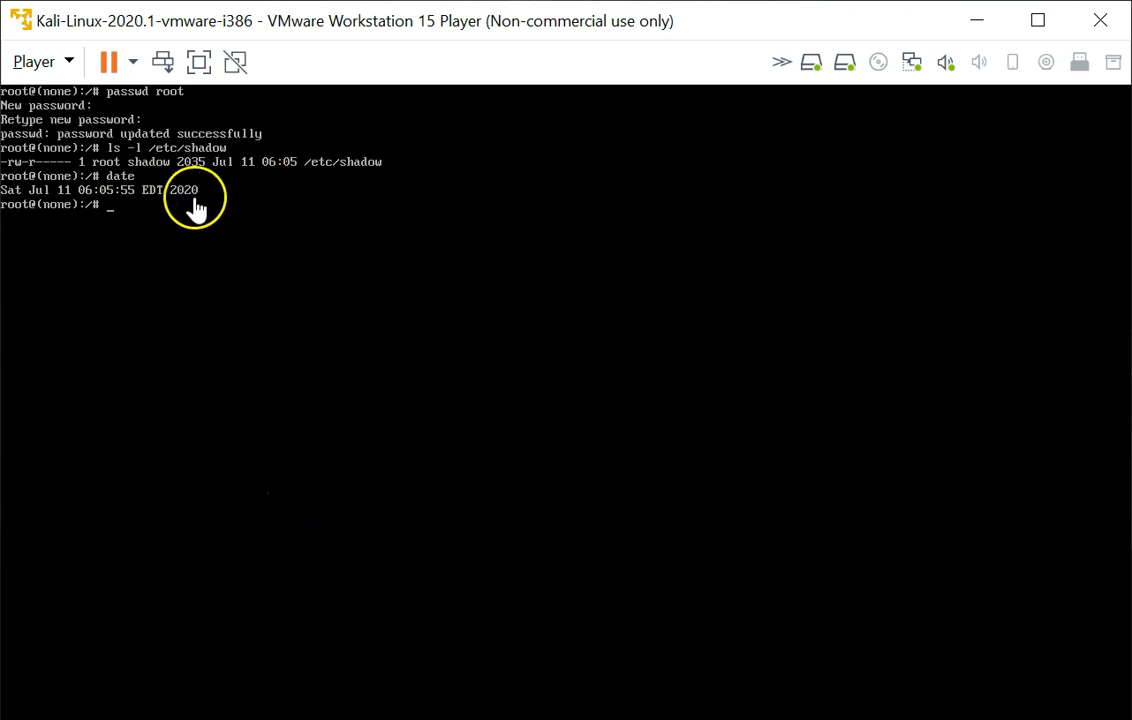
pyautogui.moveTo(210, 203)
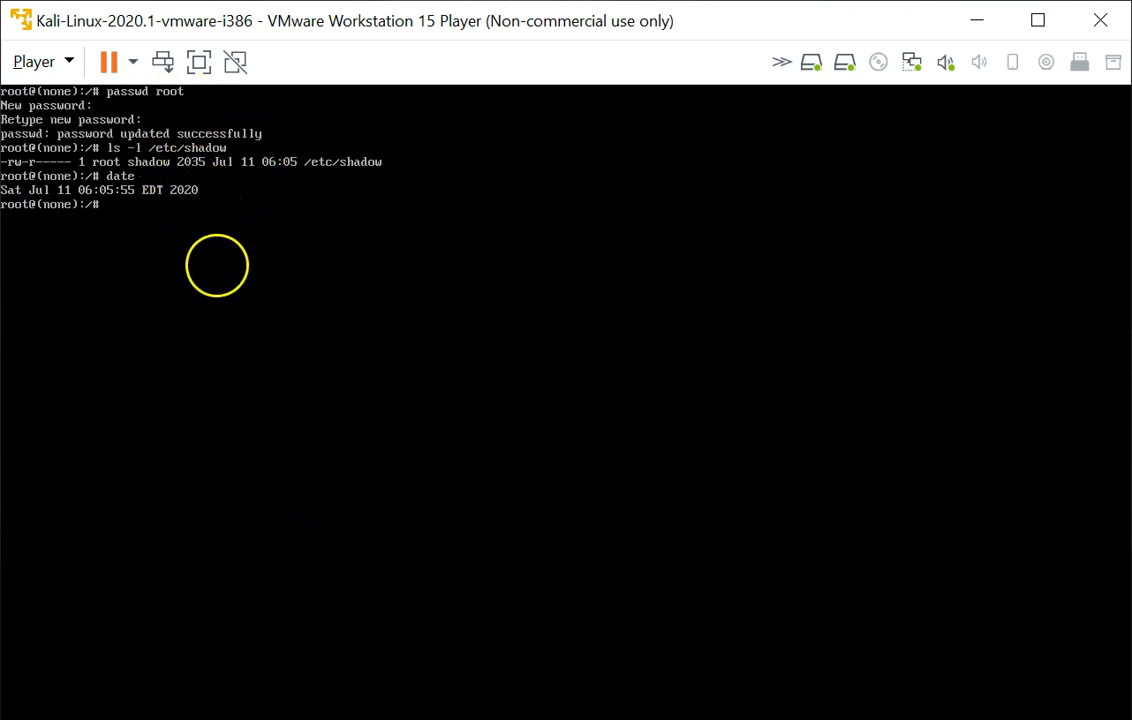
pyautogui.moveTo(110, 62)
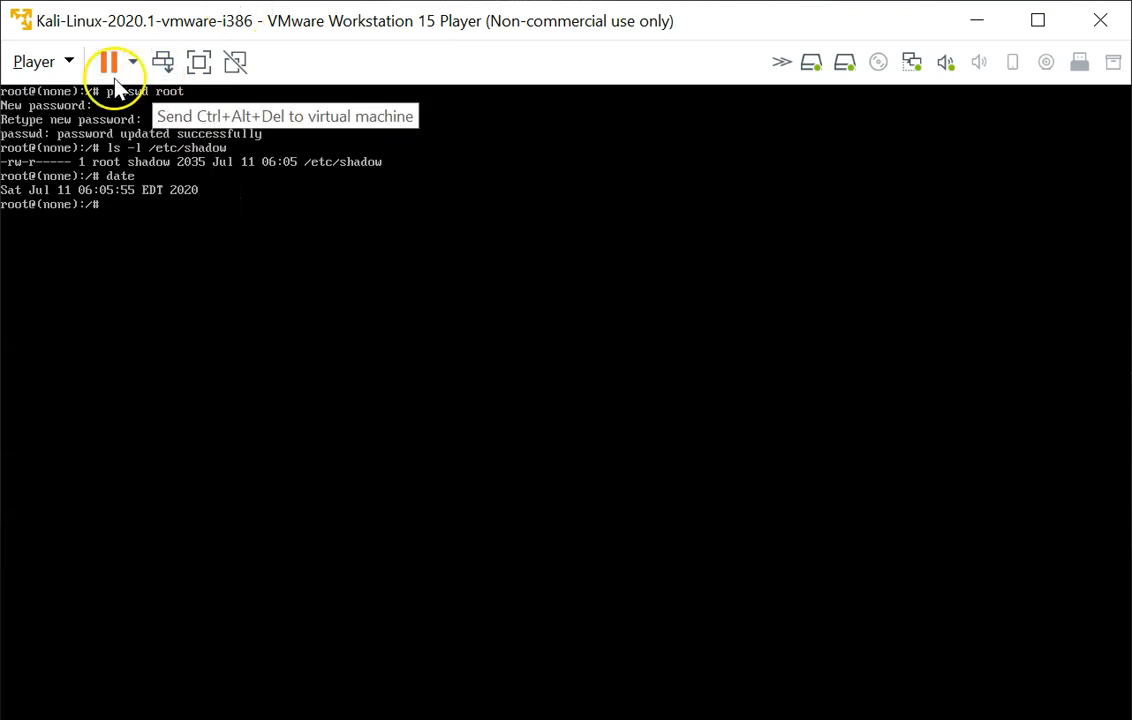
# Step: Restart the guest via Player > Power > Restart Guest and confirm with Yes
pyautogui.click(34, 61)
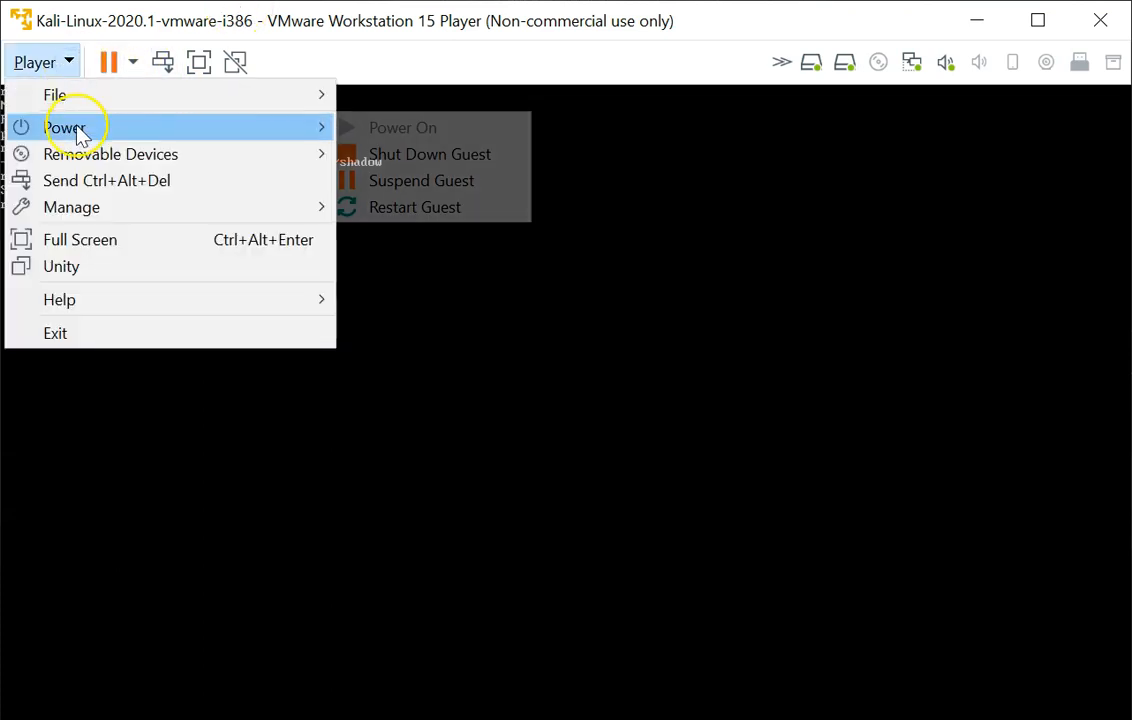
pyautogui.click(415, 207)
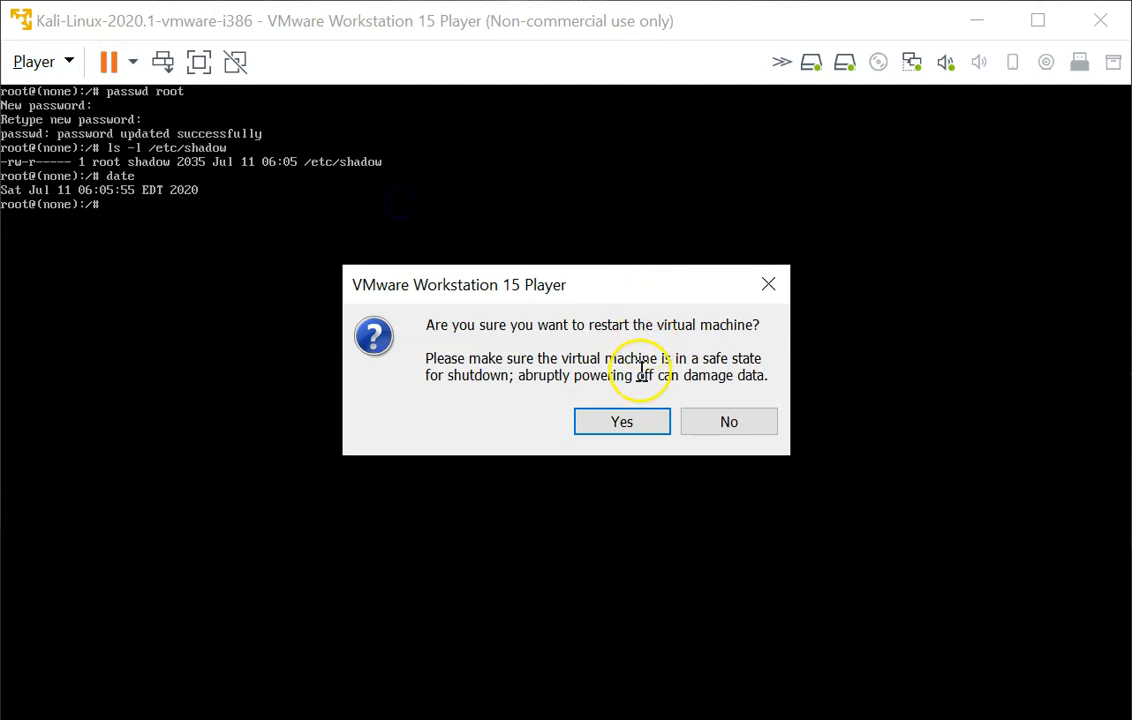
pyautogui.click(621, 421)
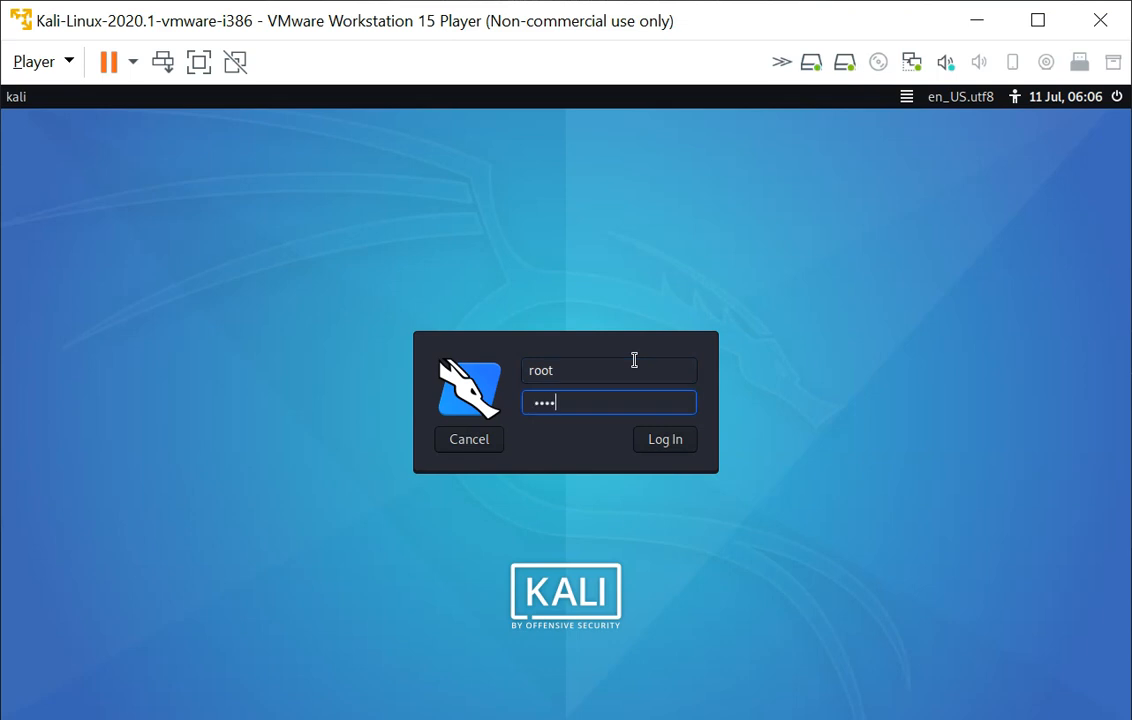
# Step: Log in as root and launch the Terminal Emulator from the top panel
pyautogui.click(664, 439)
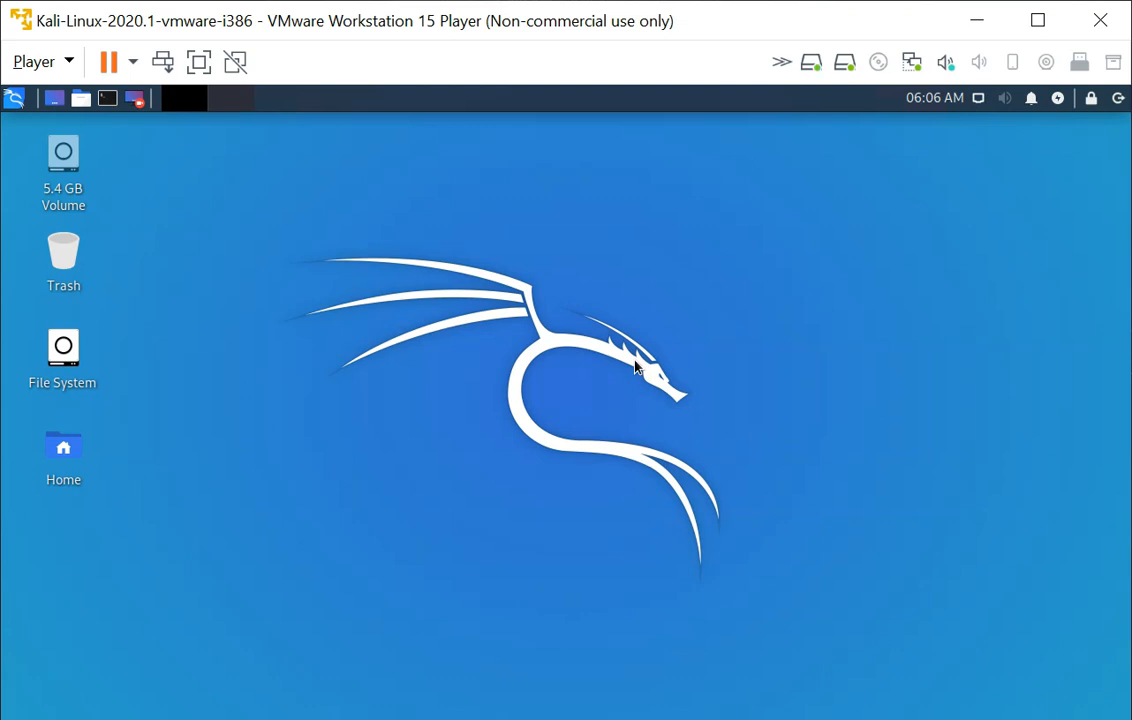
pyautogui.moveTo(107, 98)
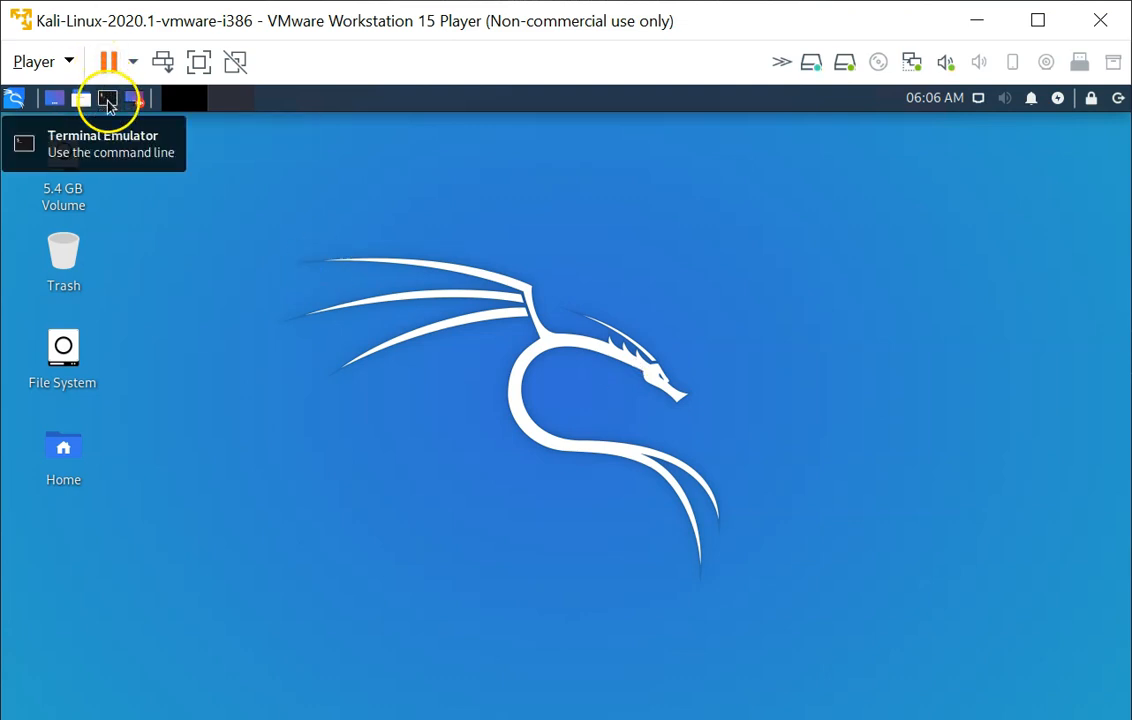
pyautogui.click(107, 98)
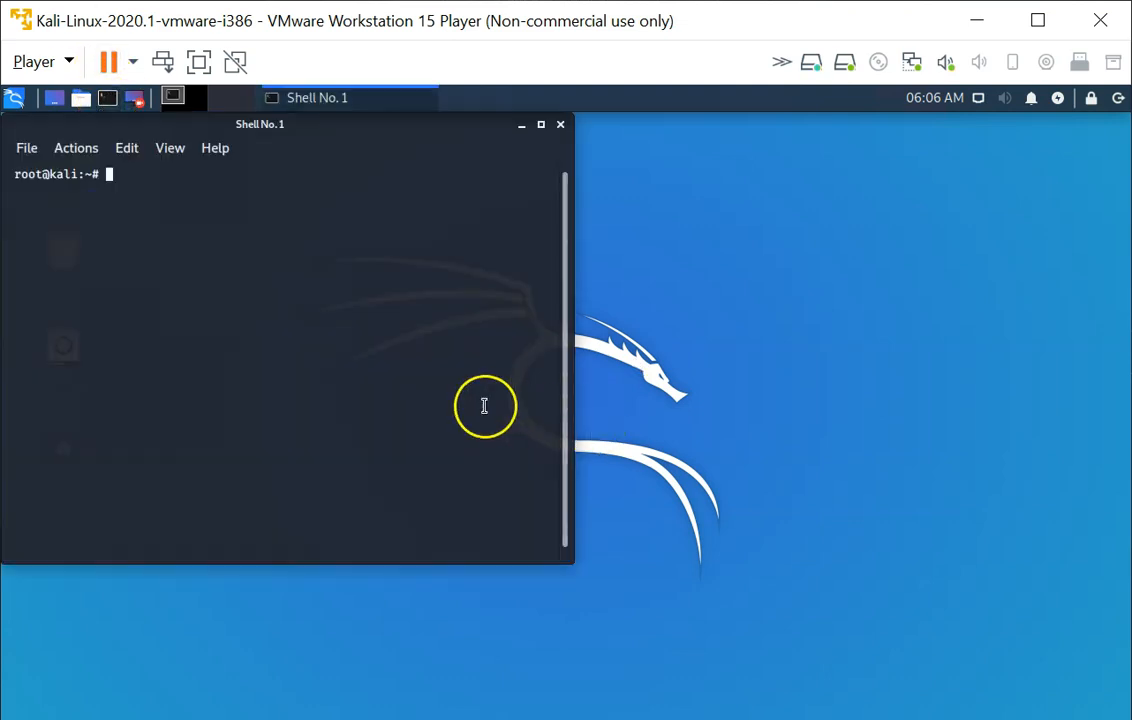